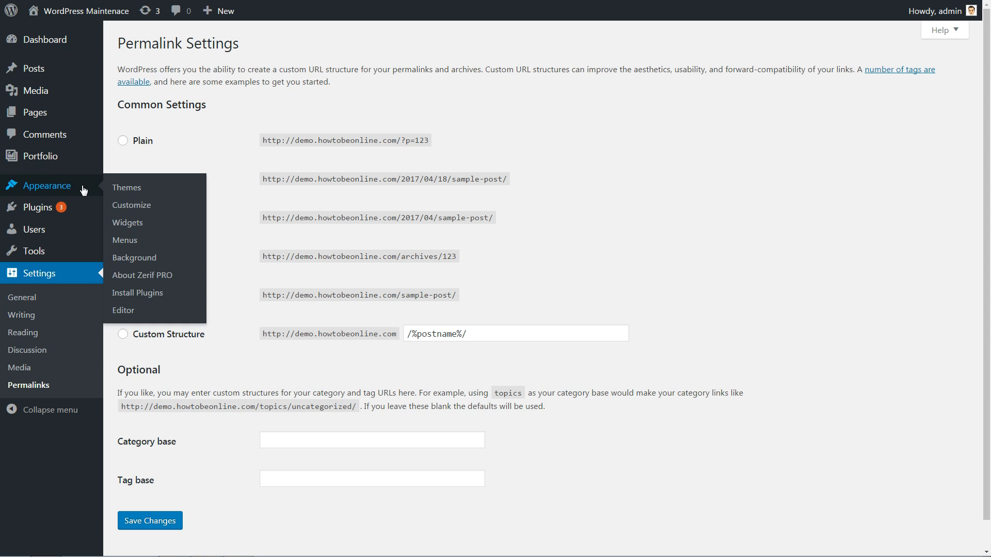
Step: In the Customizer, change the Big title text to 'MAINTENANCE M…' as a maintenance headline
left_click(132, 205)
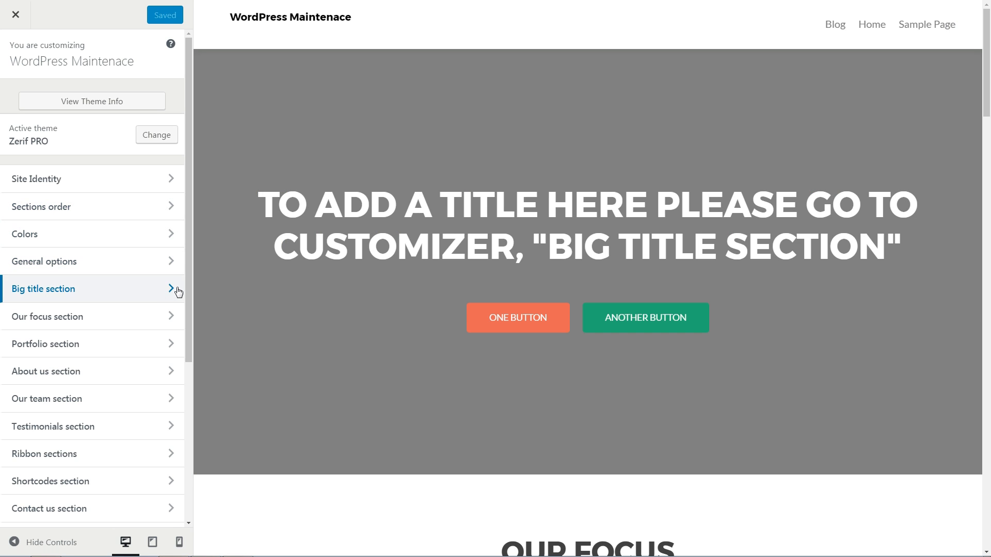
left_click(43, 289)
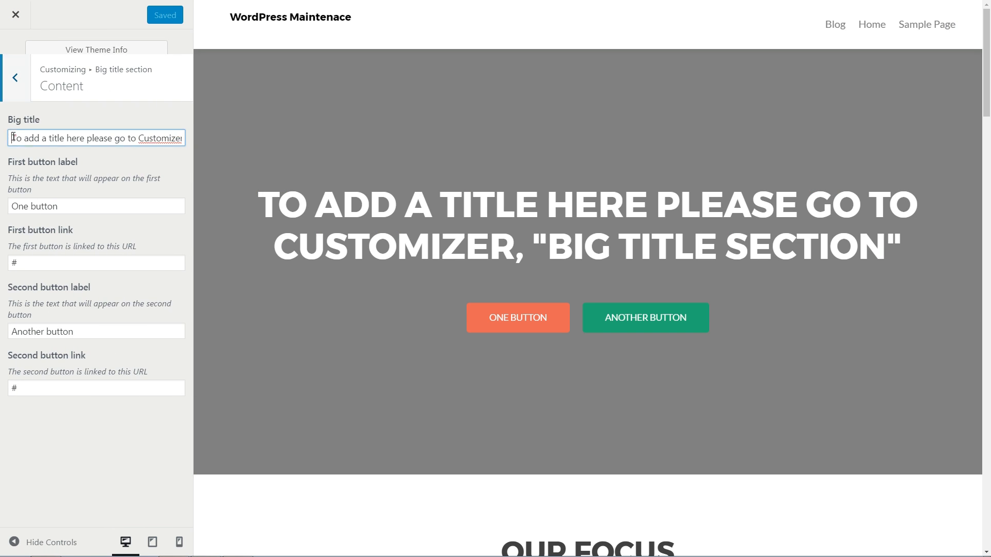
type("MAINTENANCE M")
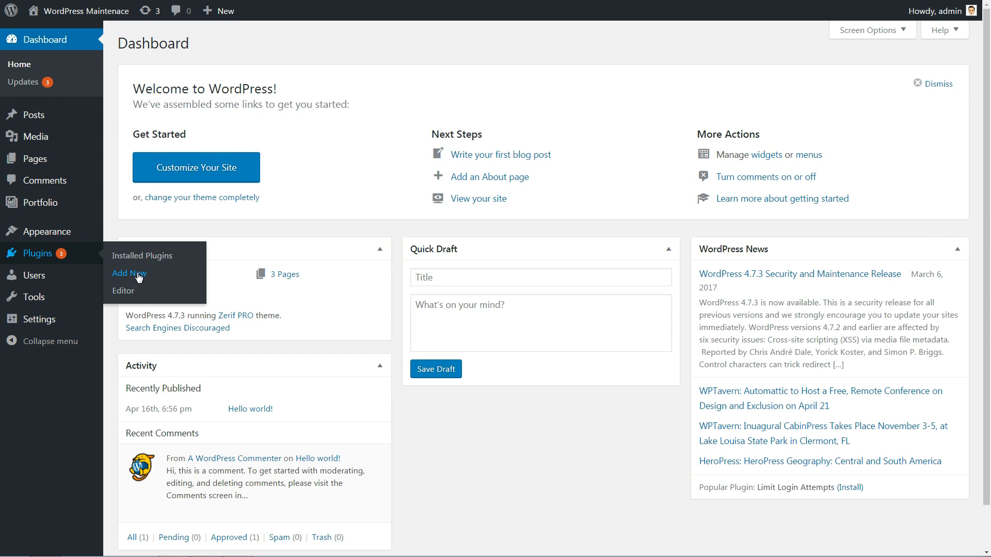
Step: Go to the Plugins > Add New page
left_click(128, 273)
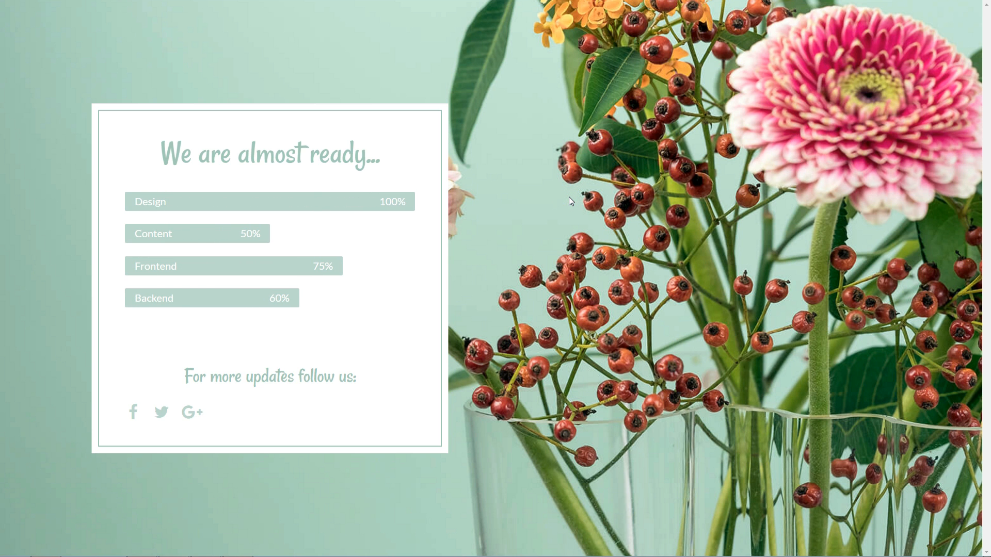
mouse_move(310, 177)
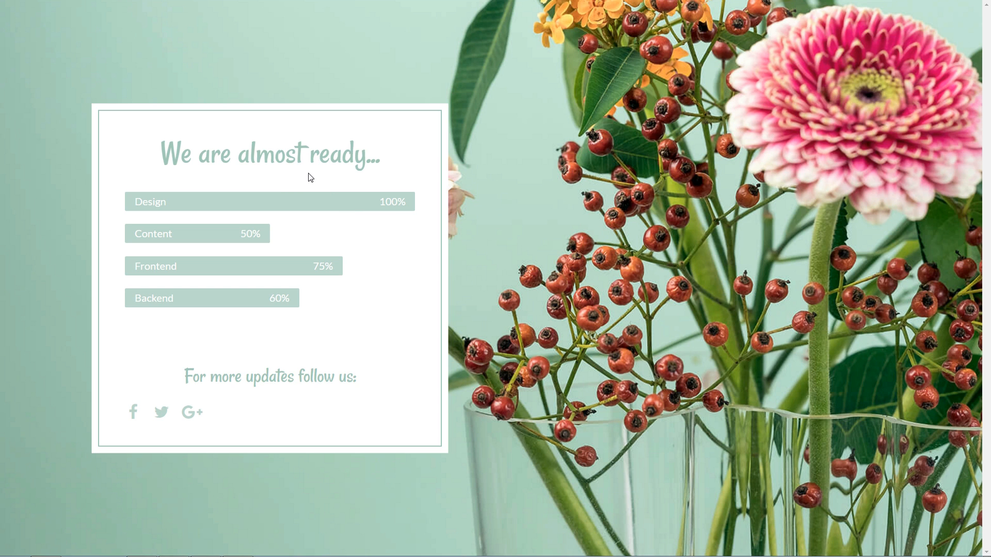
mouse_move(978, 204)
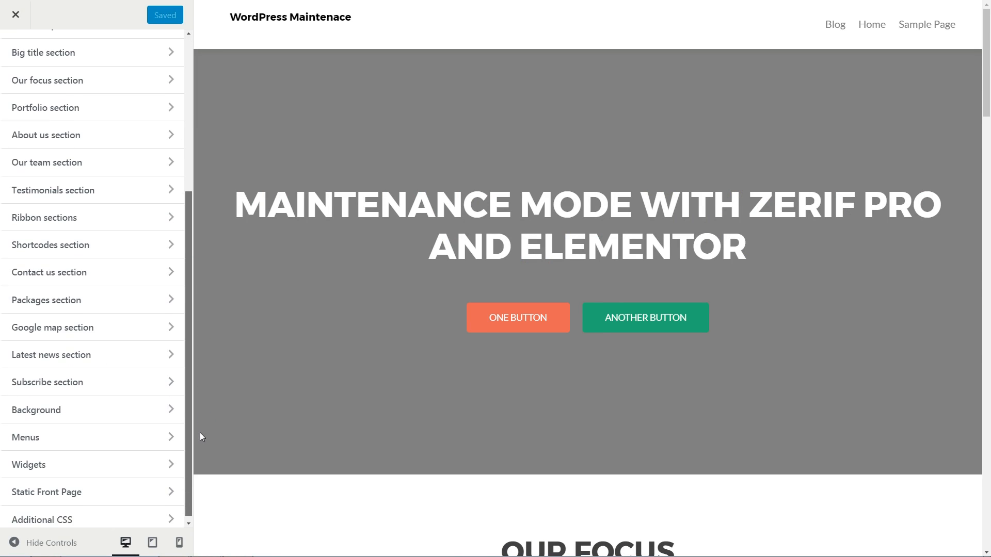
Step: Check Menu Locations, then start a new menu named 'main'
left_click(25, 438)
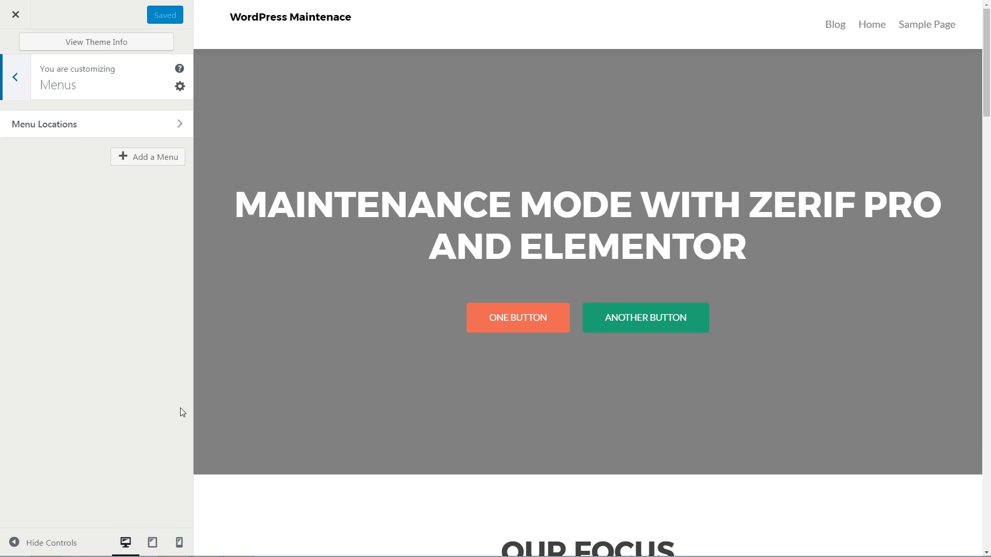
mouse_move(180, 125)
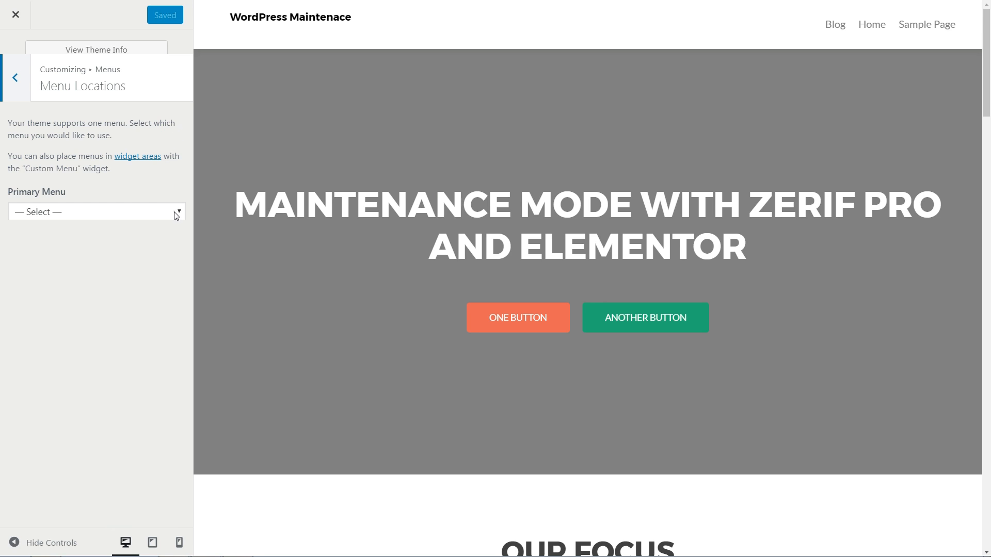
left_click(15, 77)
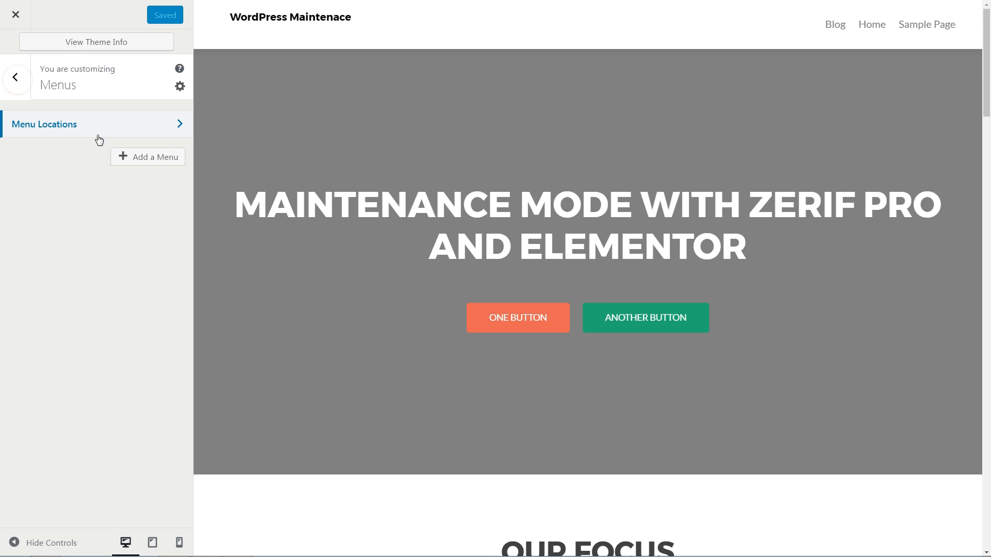
left_click(149, 157)
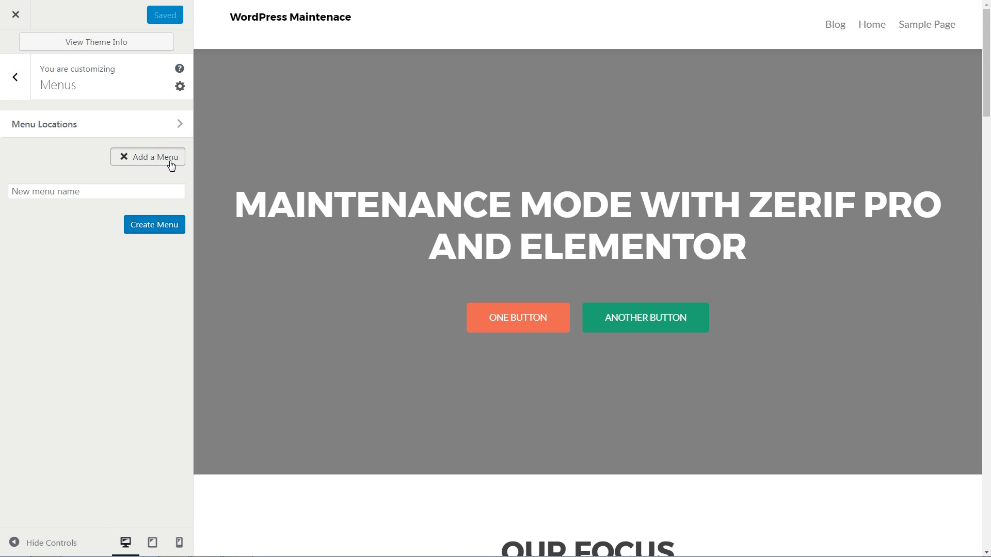
left_click(96, 191)
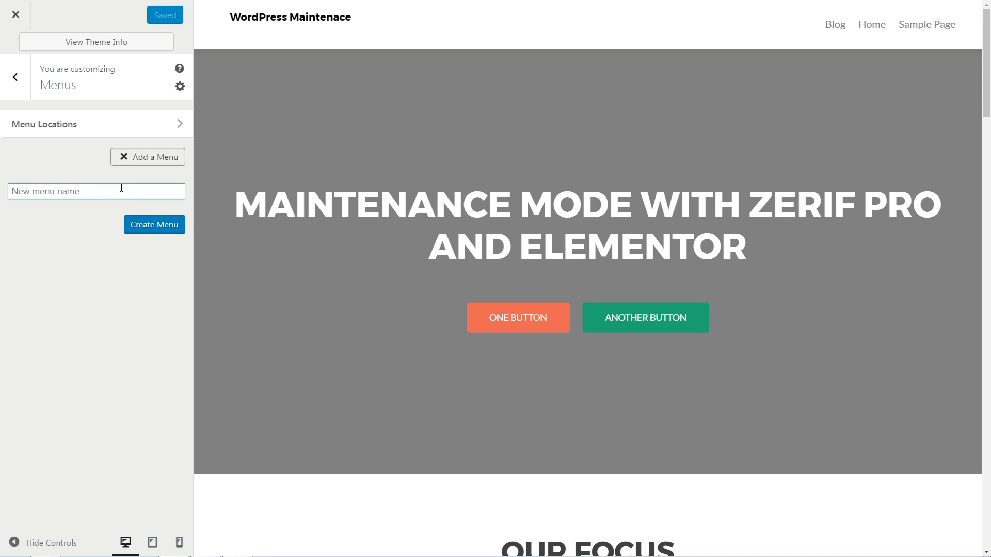
type("main")
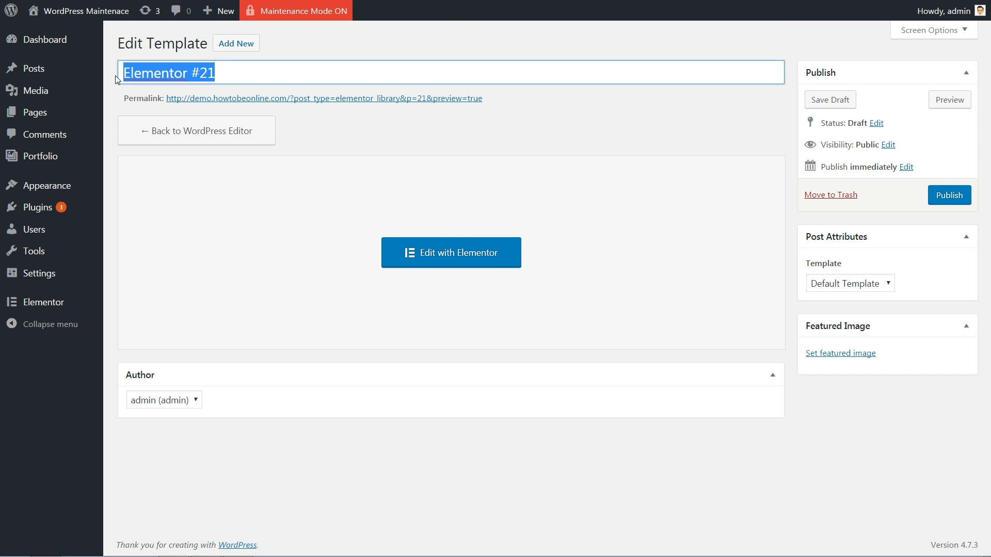
Step: Title the template and its heading 'Under construction', then switch on maintenance mode
type("Under constructio")
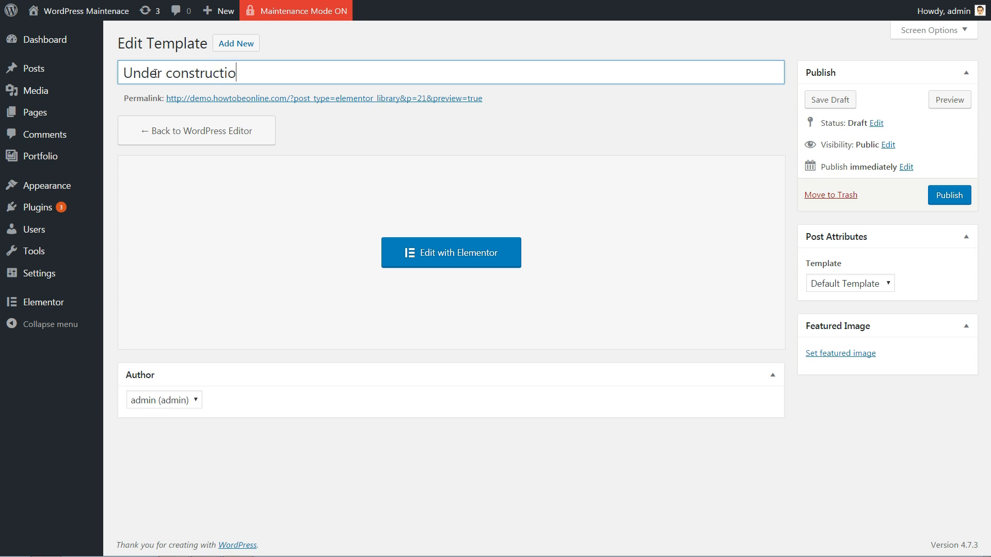
left_click(451, 253)
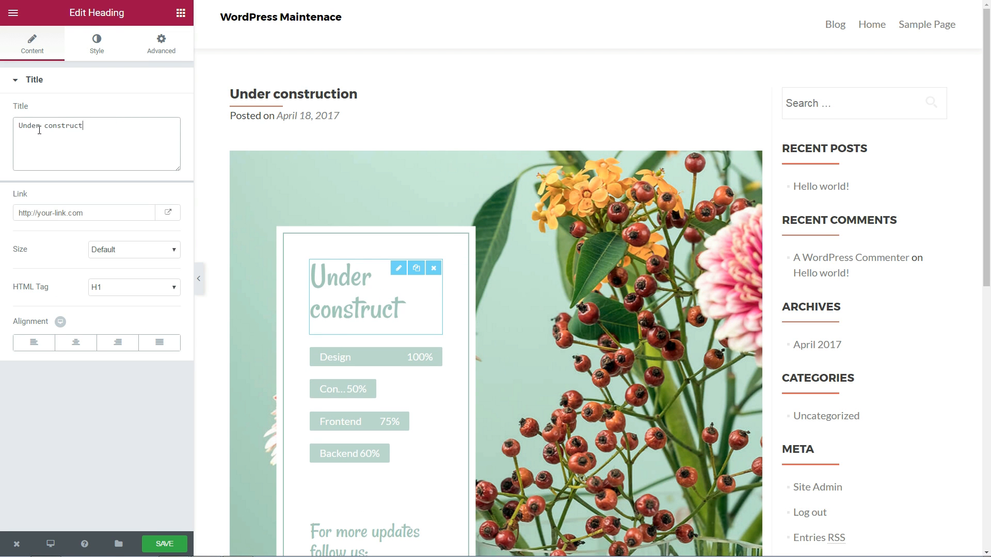
type("ion")
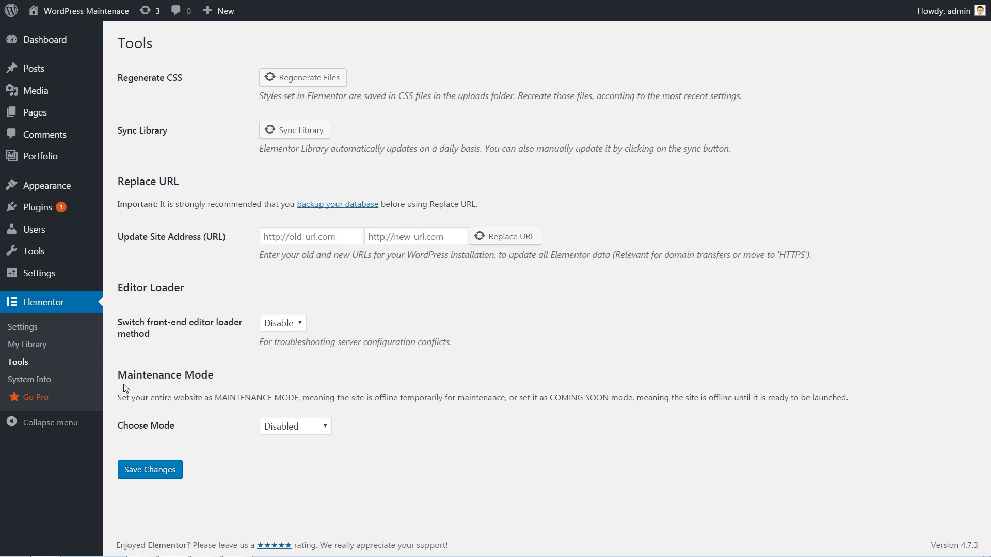
left_click(294, 426)
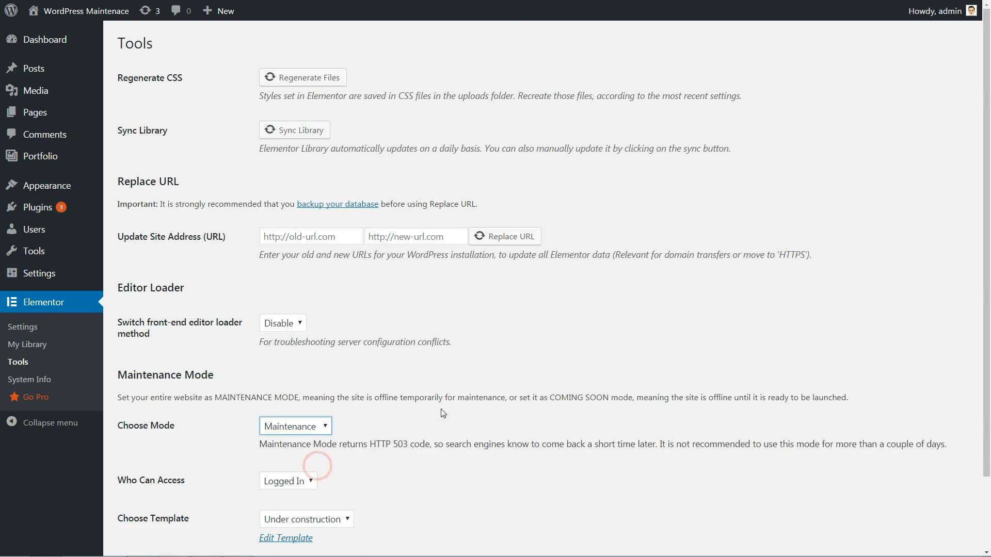
scroll("down", 3)
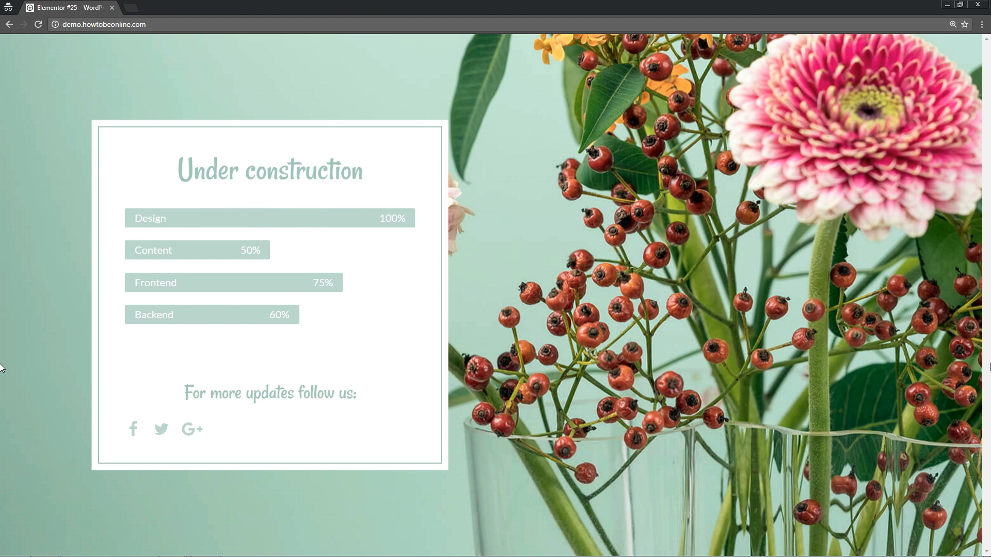
mouse_move(976, 373)
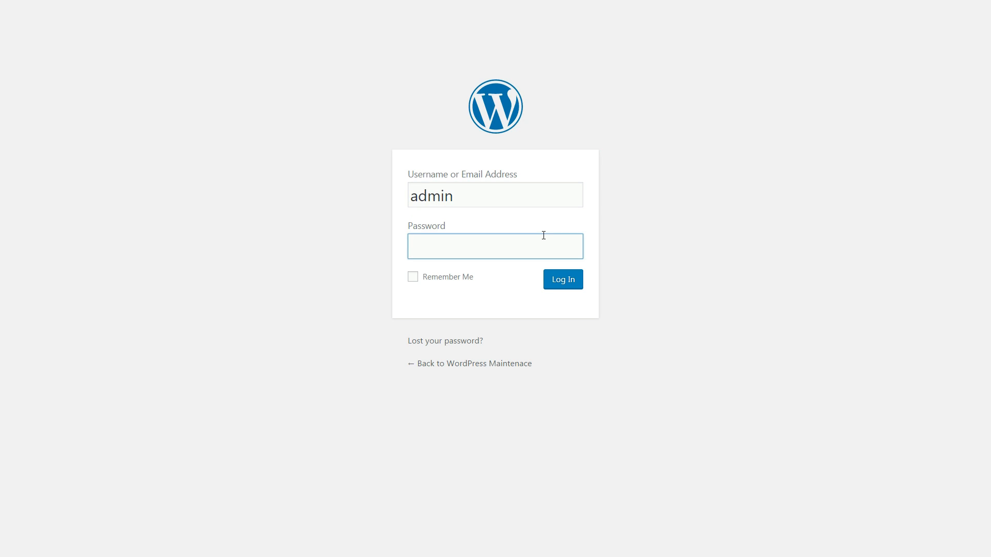
Step: Log back in with the password and go to Elementor's Tools settings
type("password")
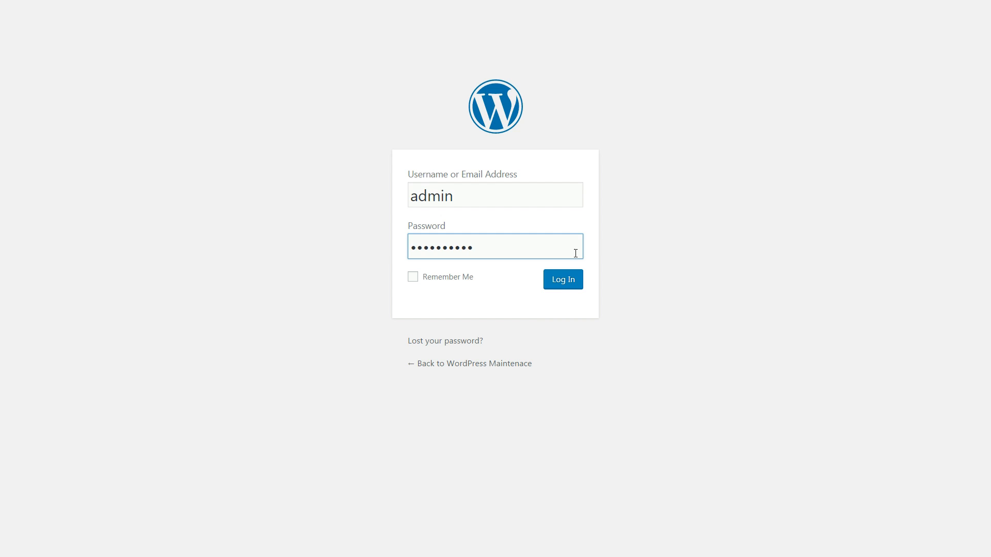
left_click(561, 279)
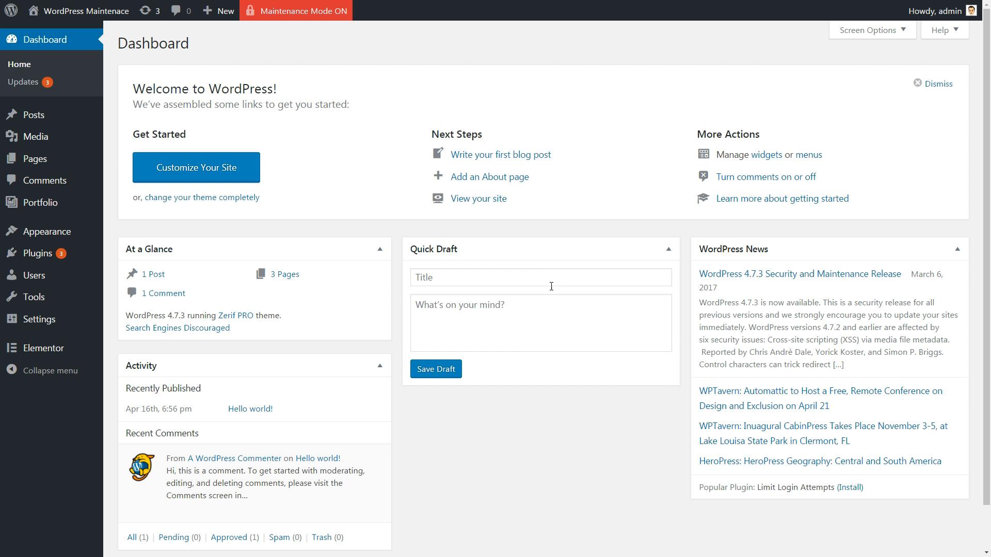
left_click(196, 168)
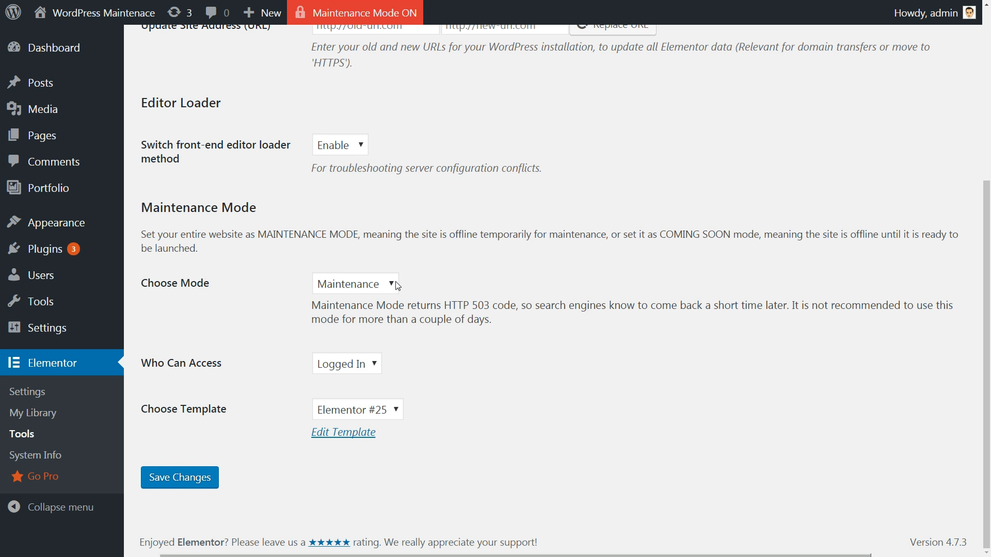
left_click(355, 283)
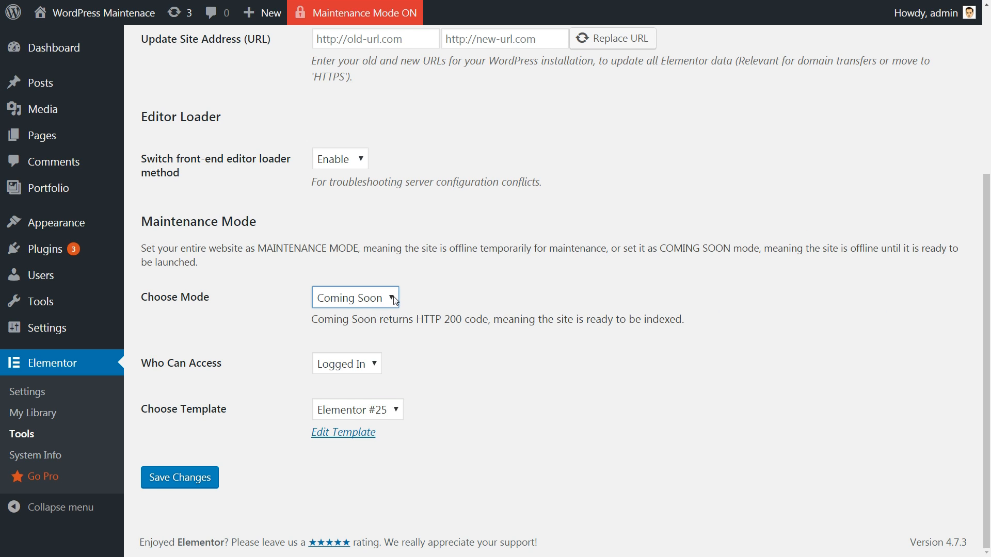
left_click(355, 297)
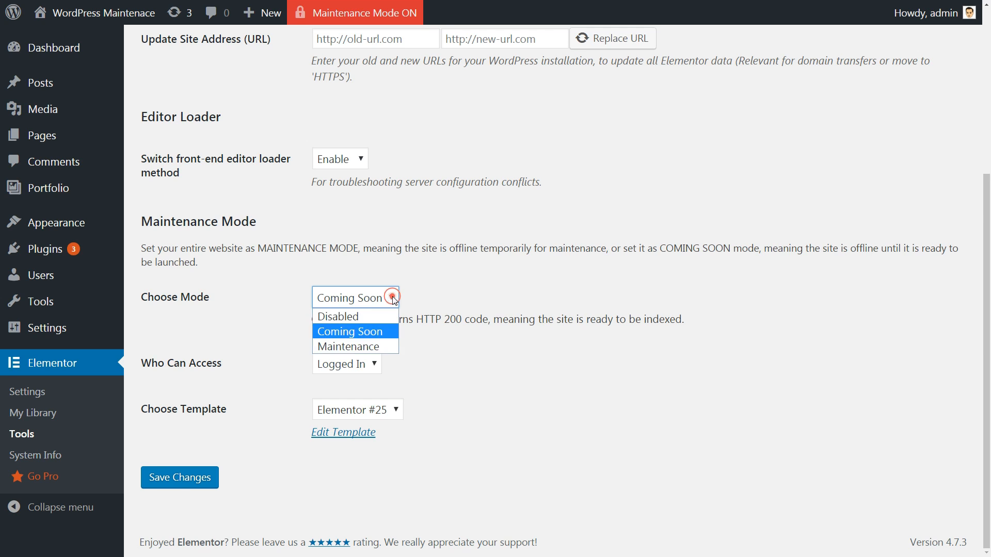
left_click(354, 346)
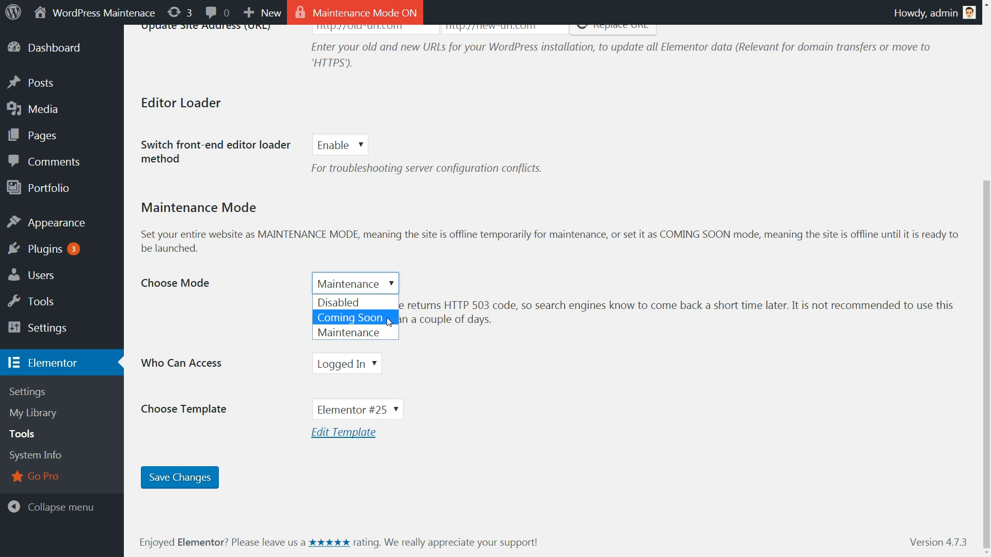
left_click(351, 318)
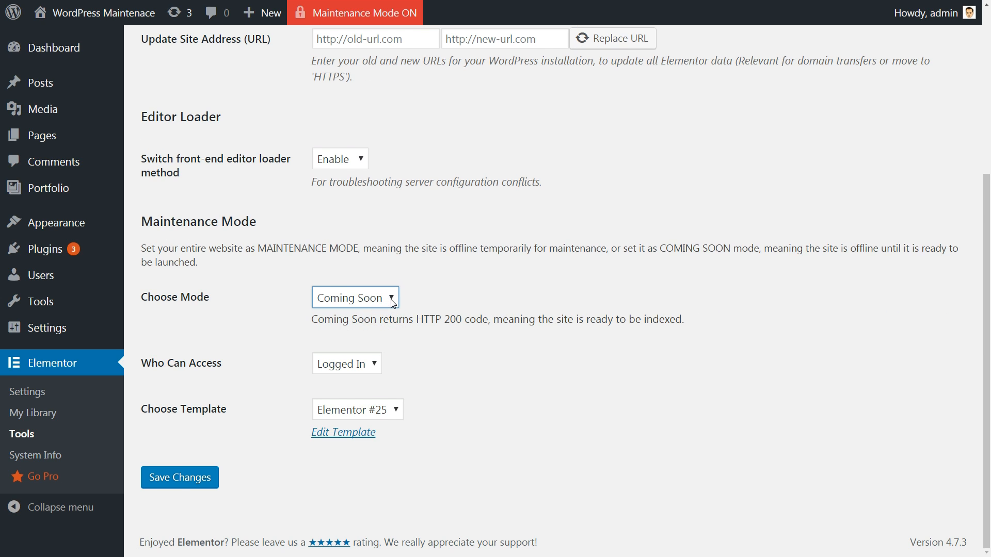
left_click(355, 297)
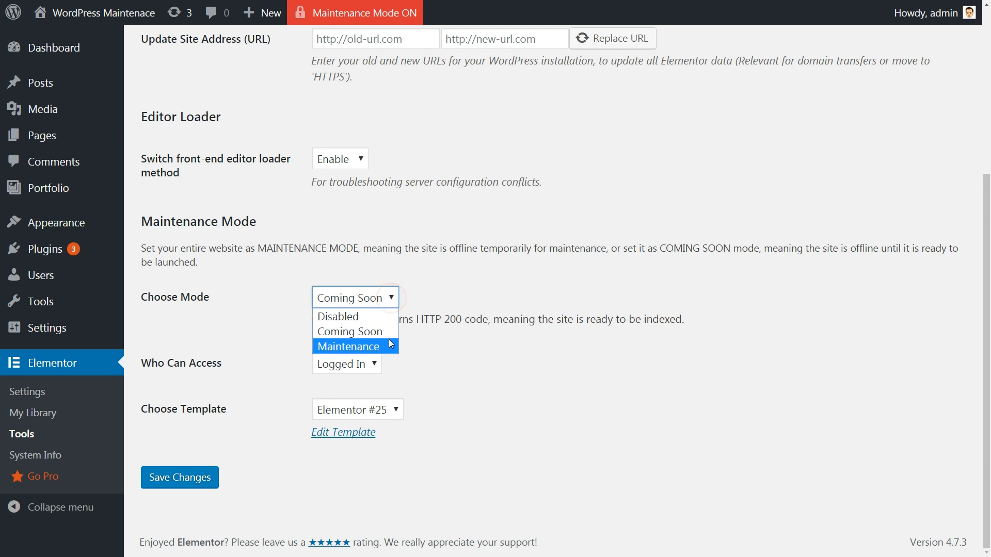
left_click(350, 346)
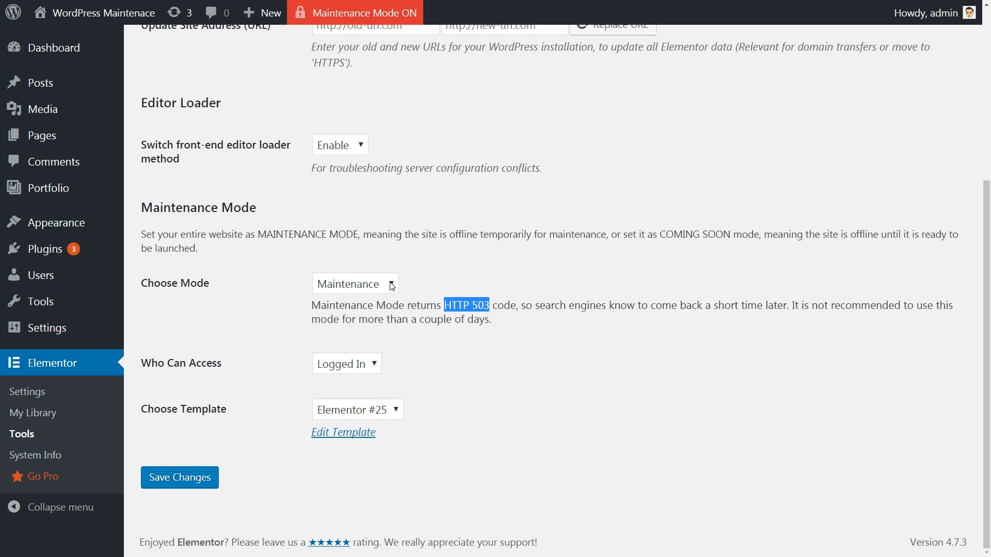
left_click(354, 284)
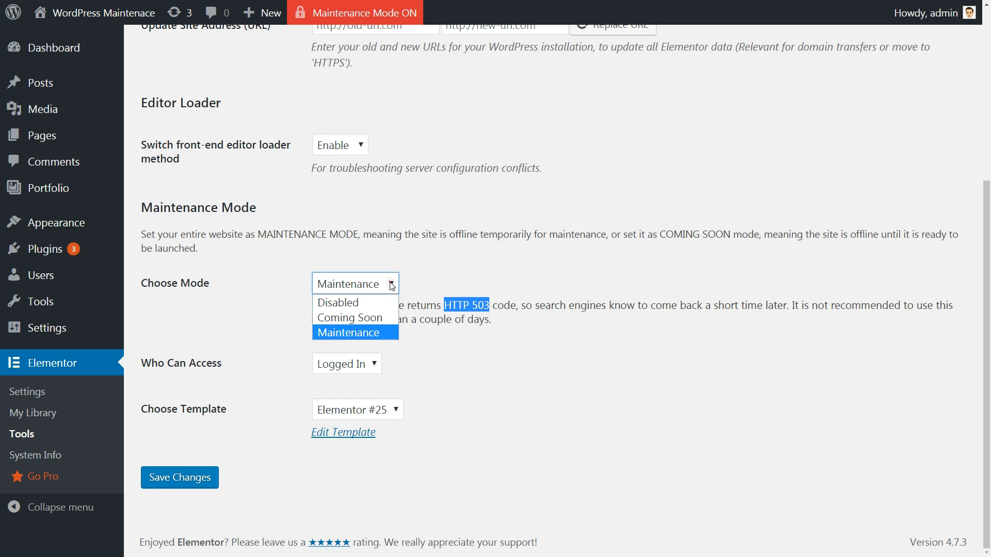
left_click(346, 317)
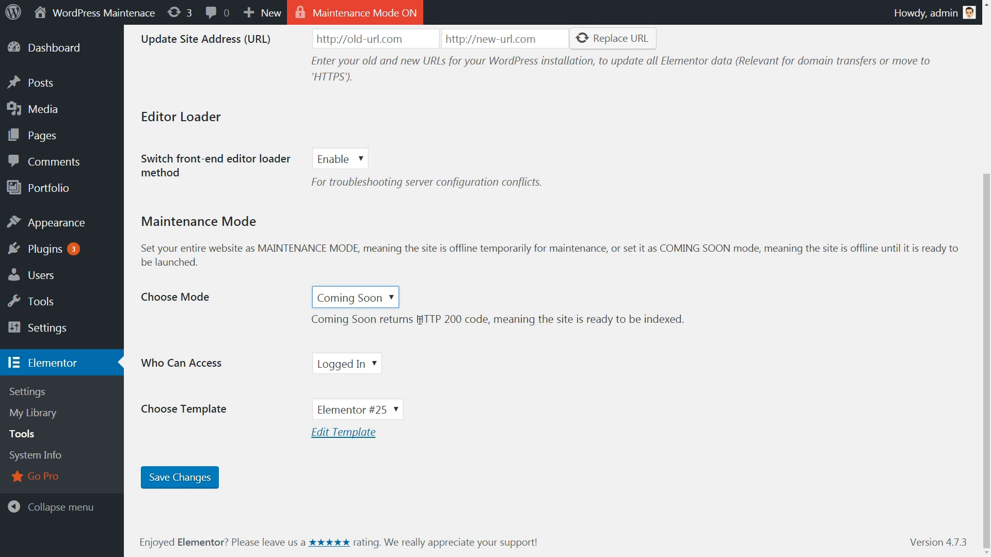
double_click(437, 319)
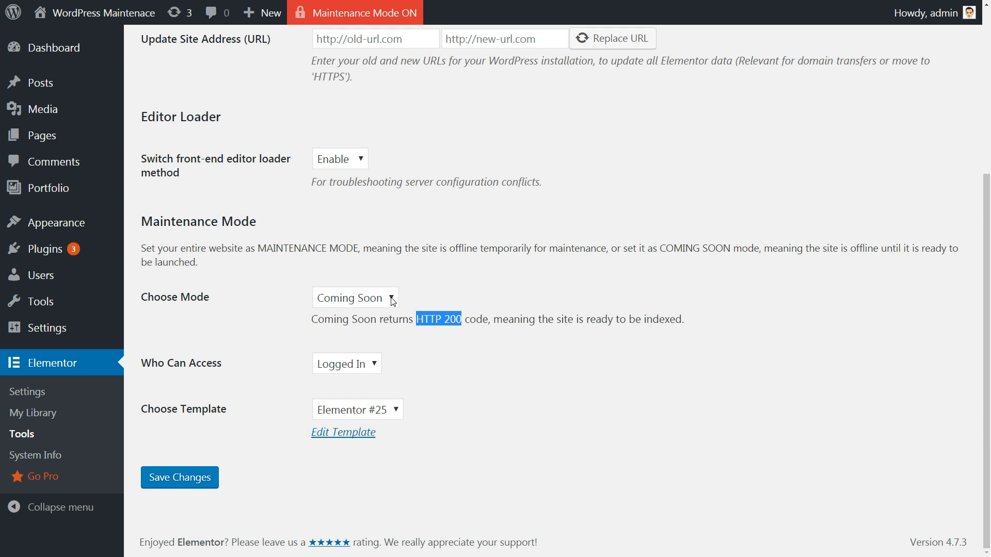
left_click(354, 297)
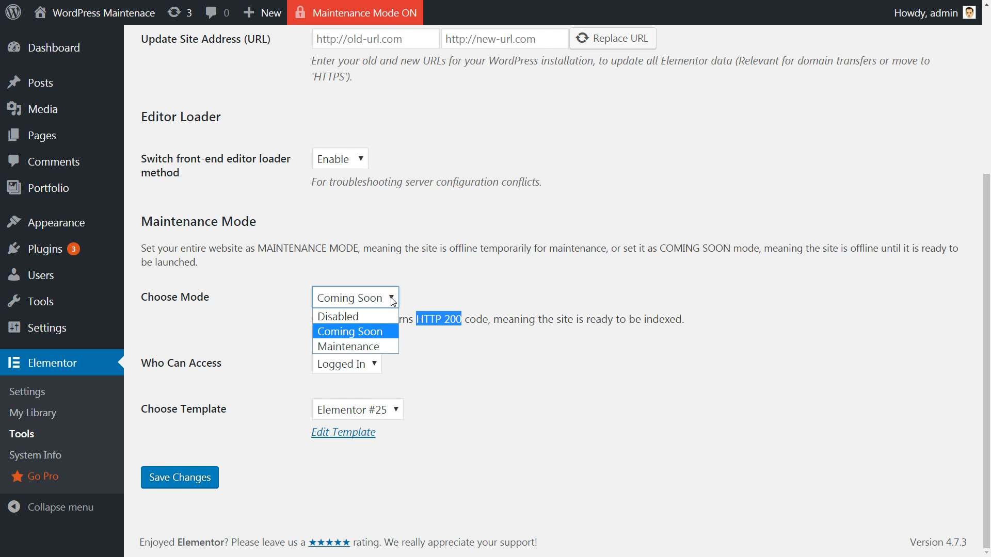
mouse_move(352, 346)
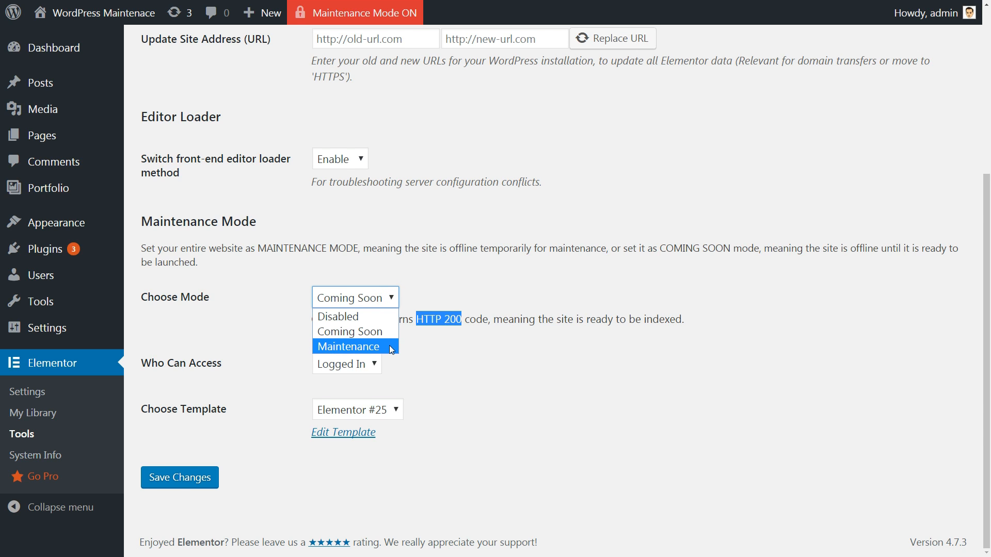
left_click(352, 346)
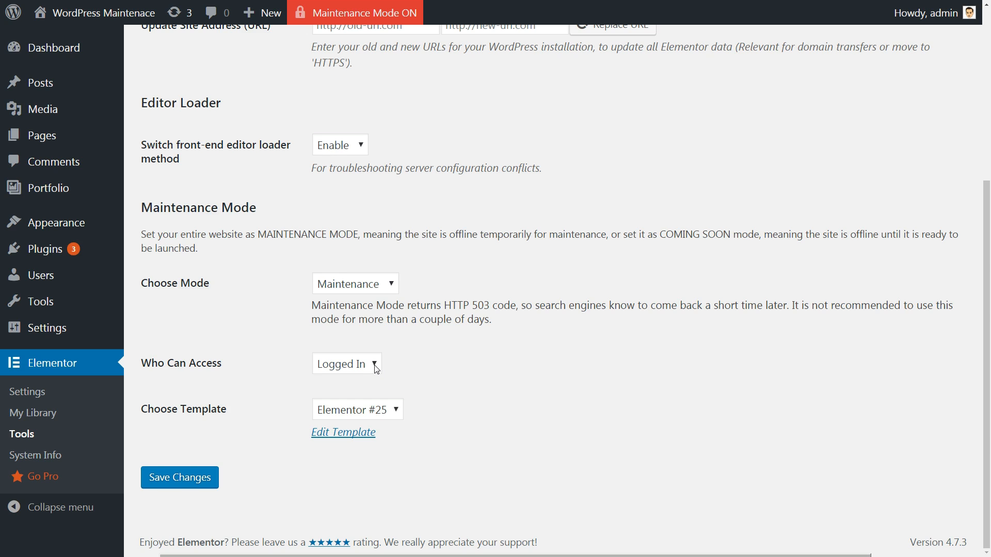
Step: Set maintenance-mode Who Can Access to Custom to reveal the roles list
left_click(346, 363)
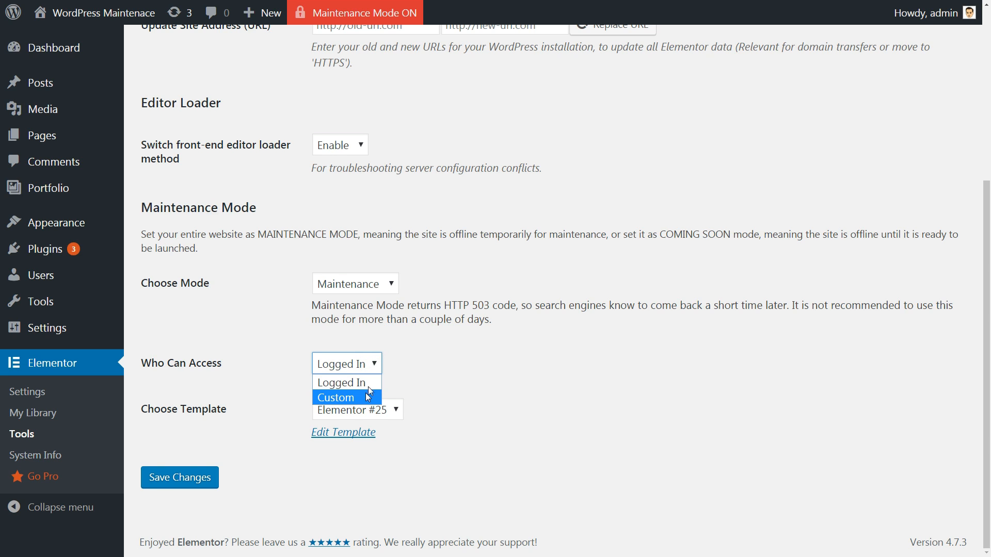
left_click(336, 396)
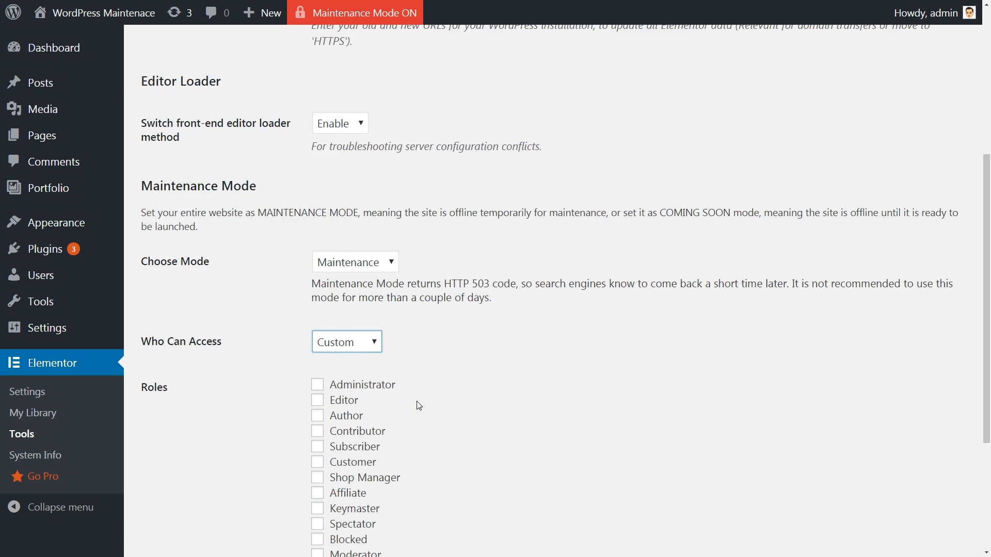
scroll("down", 3)
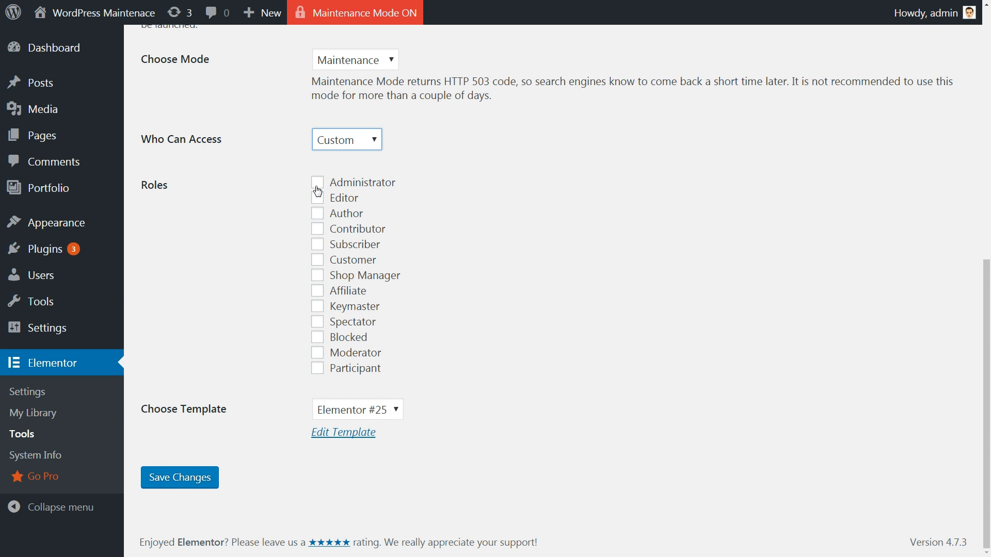
Step: Toggle access for the Administrator, Shop Manager and Keymaster roles
left_click(316, 182)
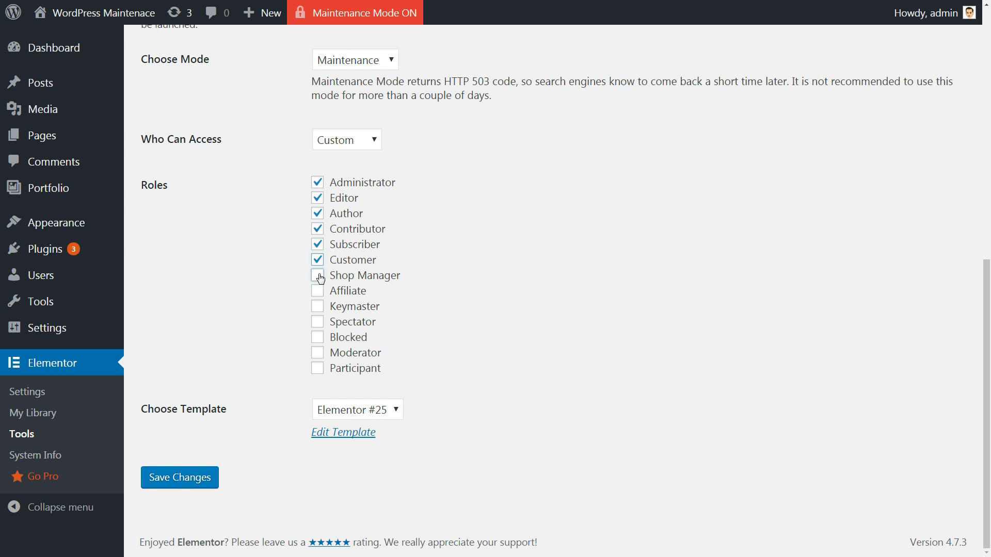
left_click(317, 322)
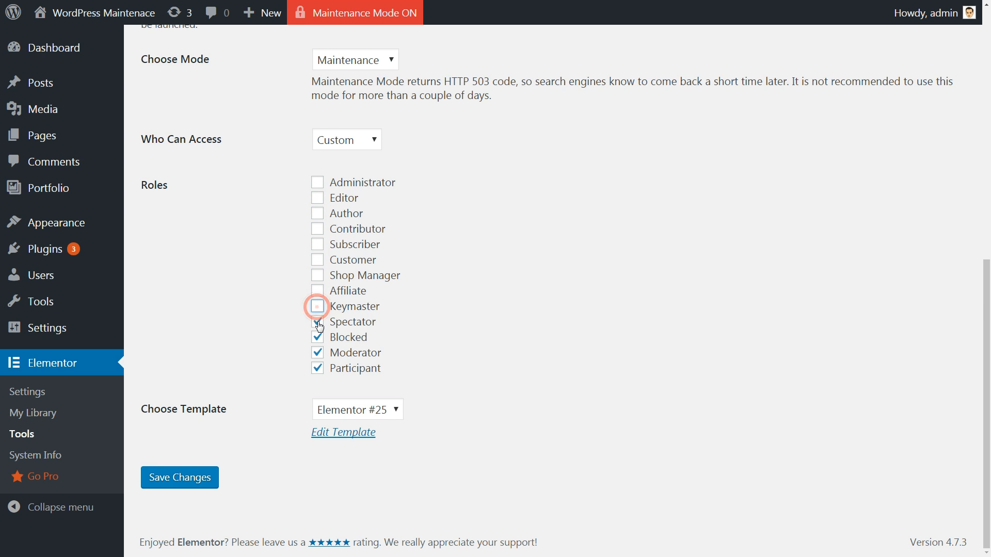
left_click(347, 139)
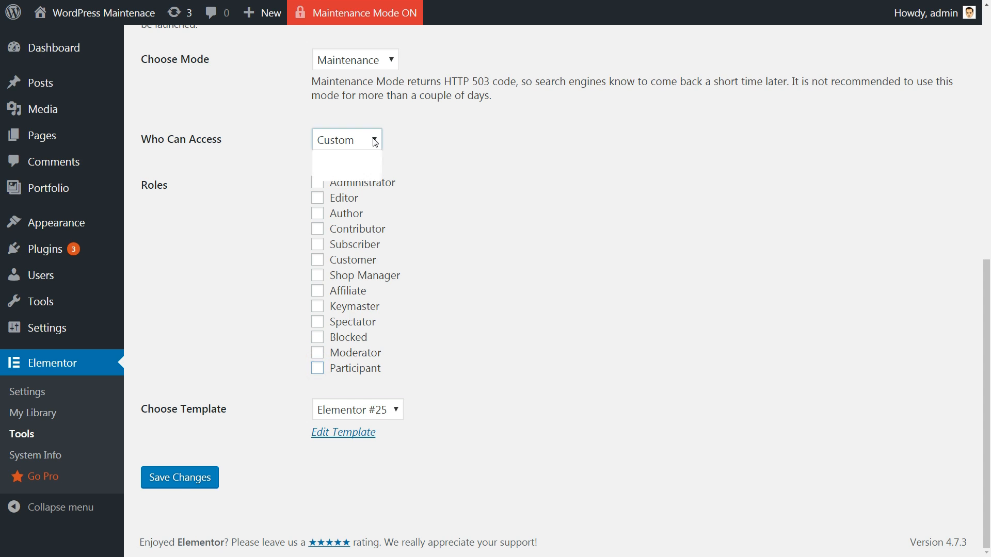